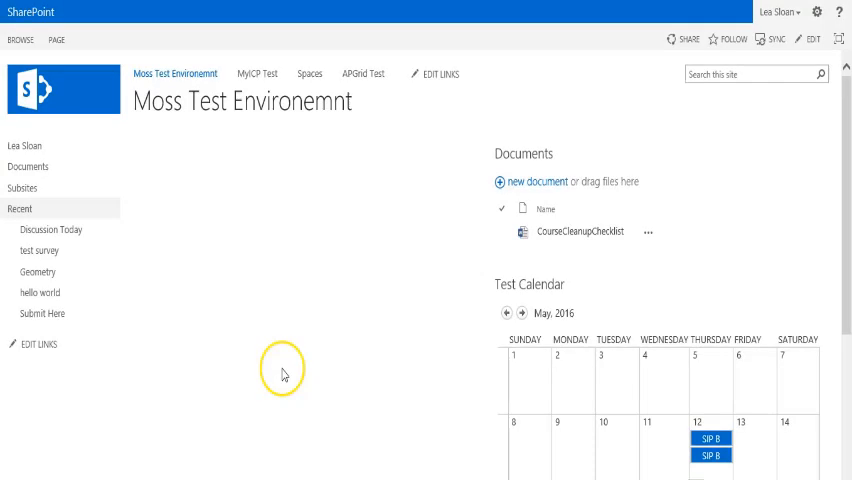
pyautogui.moveTo(283, 374)
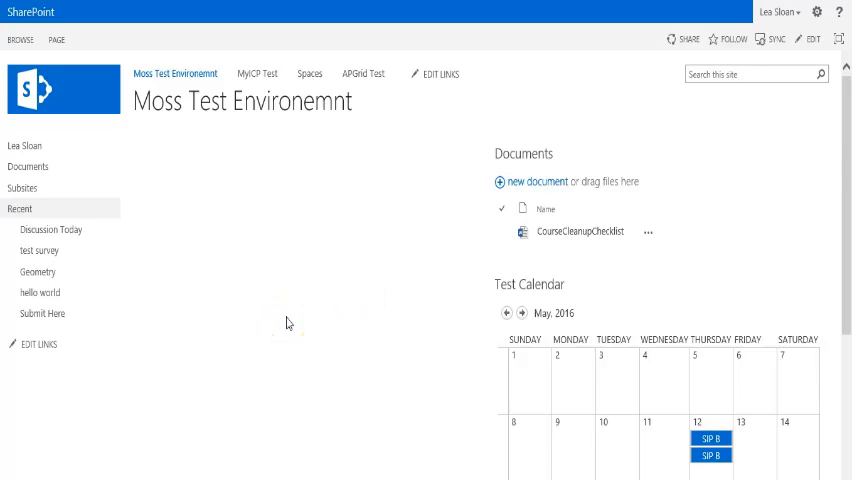
pyautogui.moveTo(811, 39)
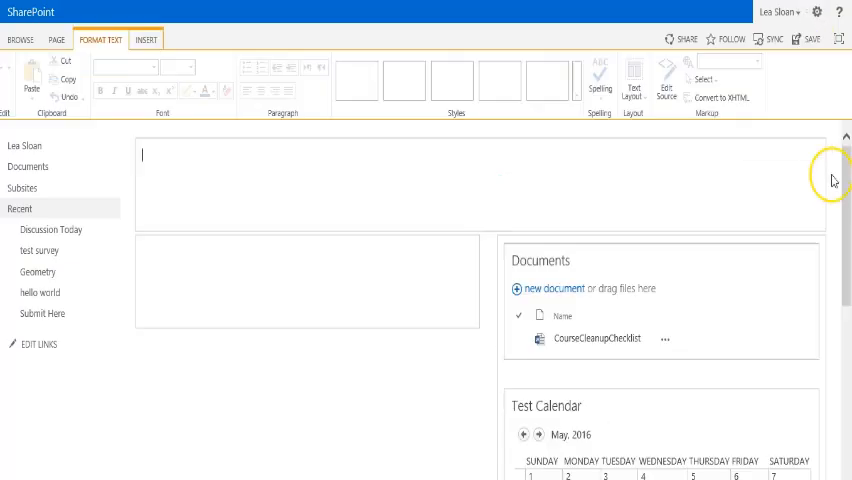
# Activate the top content zone, then the lower-left zone beside Documents
pyautogui.click(160, 153)
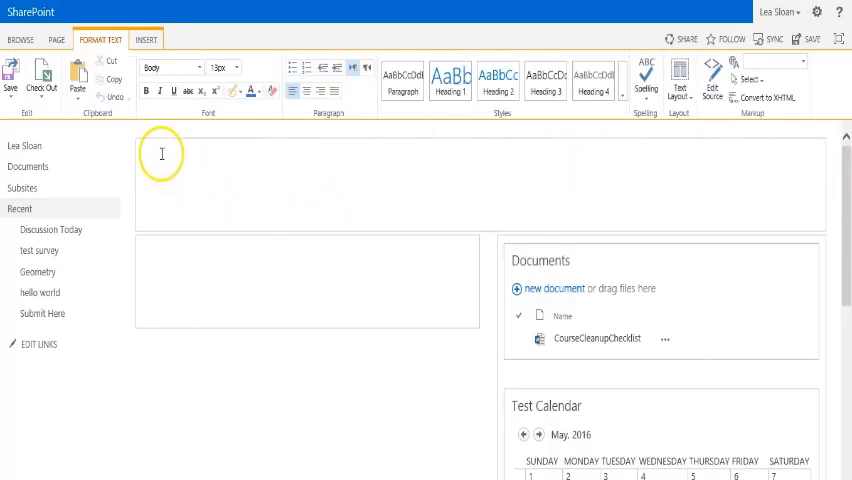
pyautogui.moveTo(147, 255)
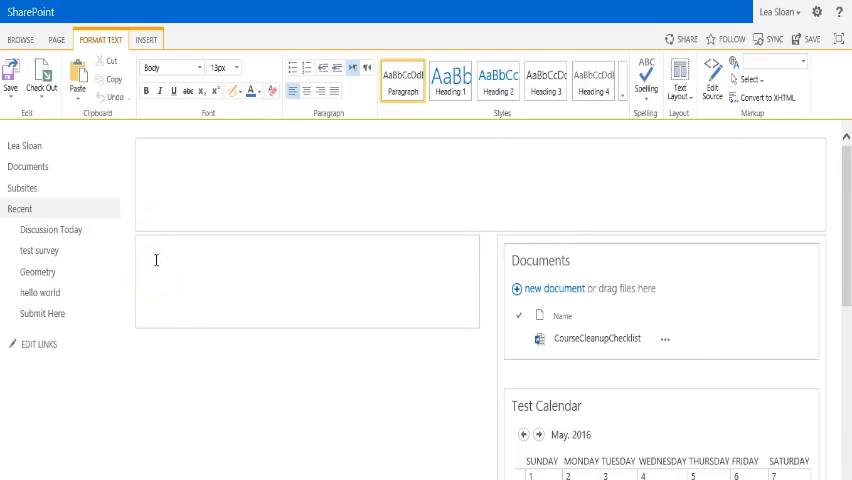
pyautogui.click(150, 252)
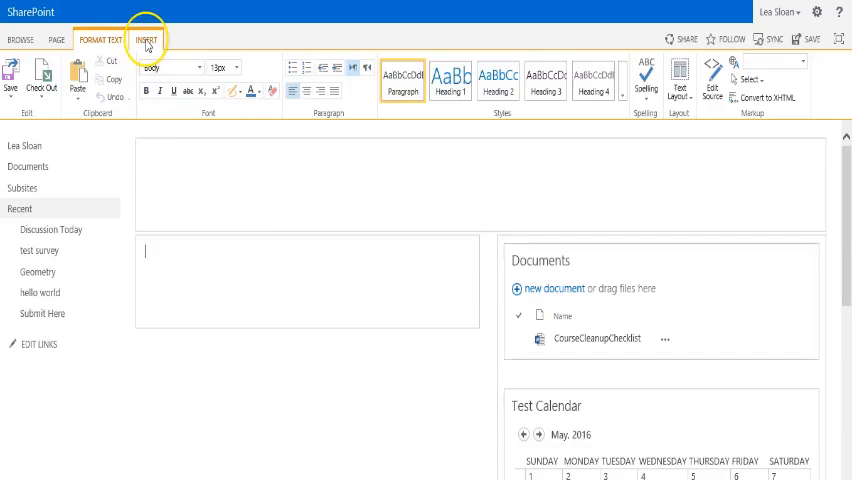
# Open the web part gallery from the INSERT ribbon to browse Custom parts
pyautogui.click(146, 38)
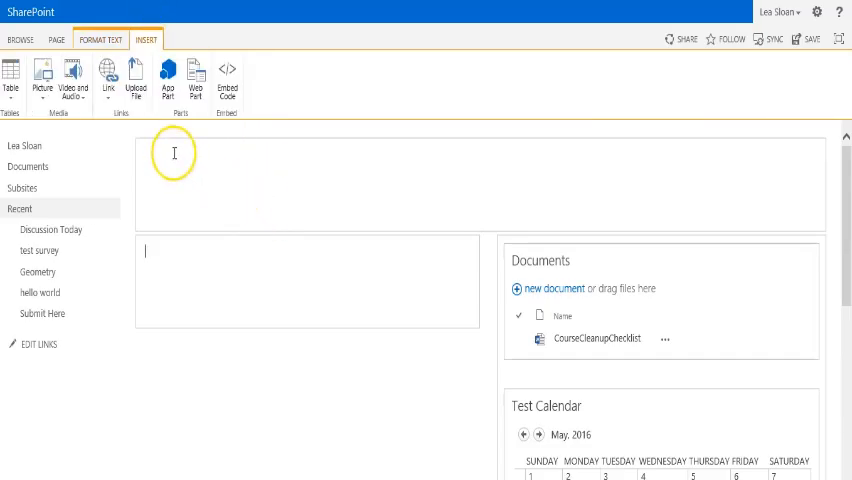
pyautogui.click(195, 80)
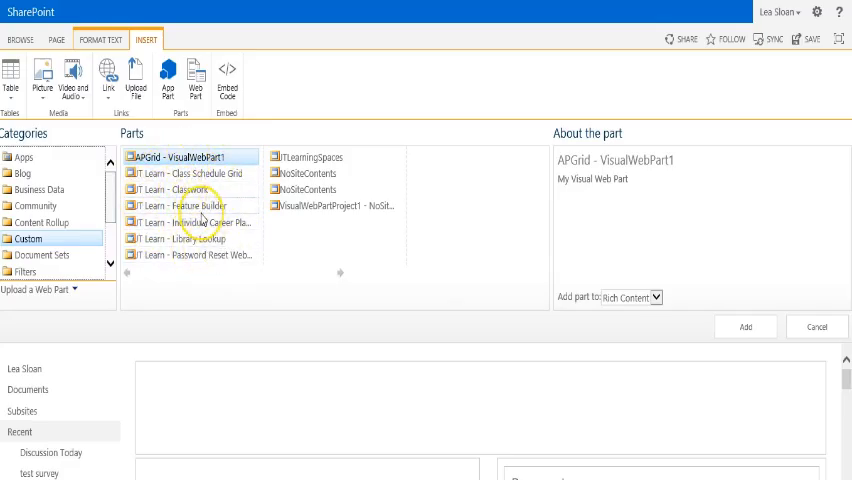
pyautogui.moveTo(200, 210)
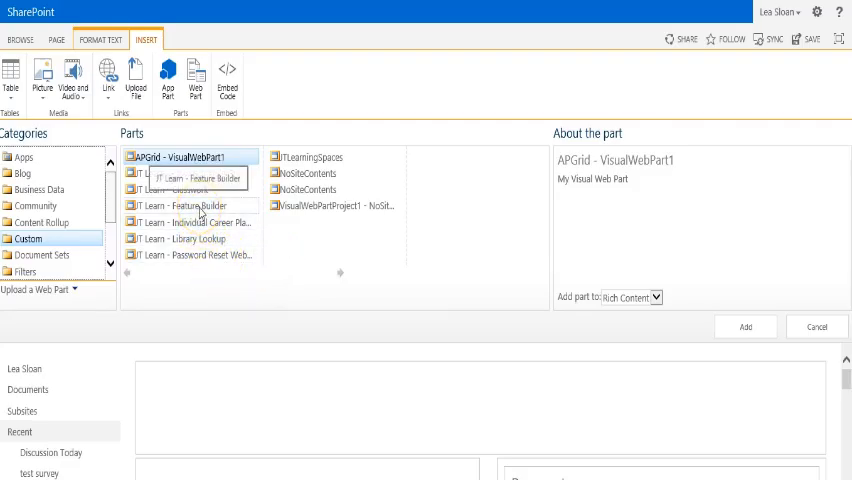
# Select JT Learn - Feature Builder from the Parts list and add it
pyautogui.click(188, 205)
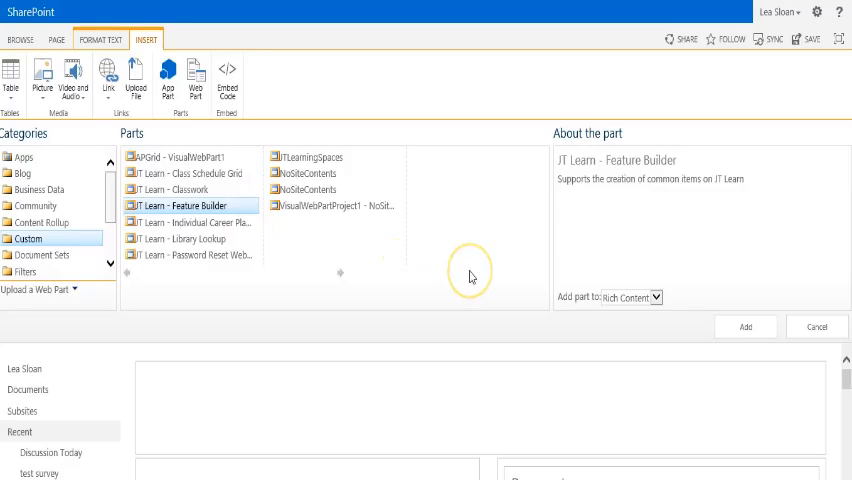
pyautogui.moveTo(160, 205)
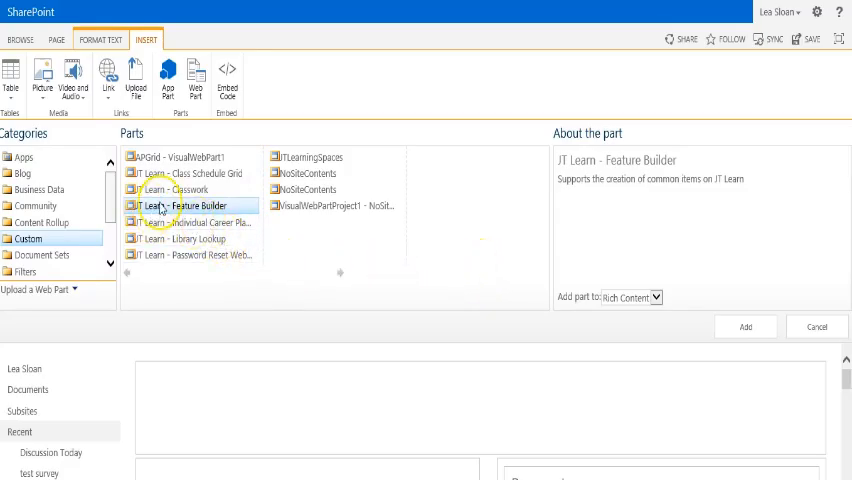
pyautogui.moveTo(165, 212)
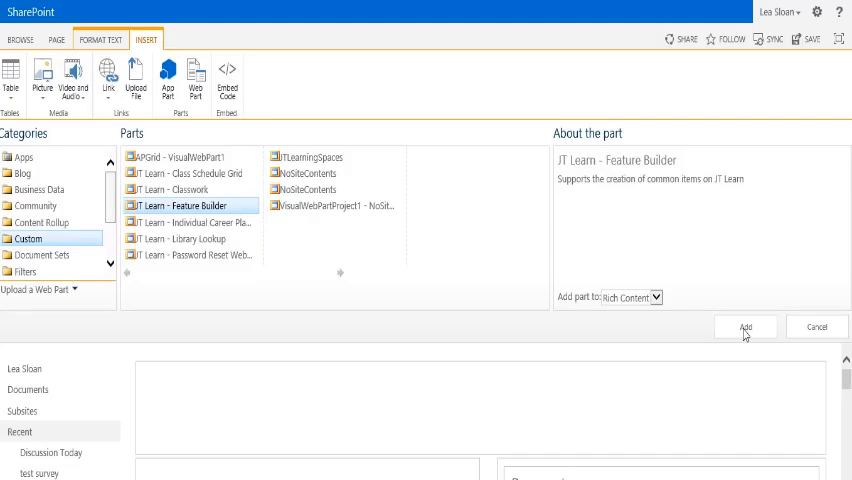
pyautogui.click(745, 327)
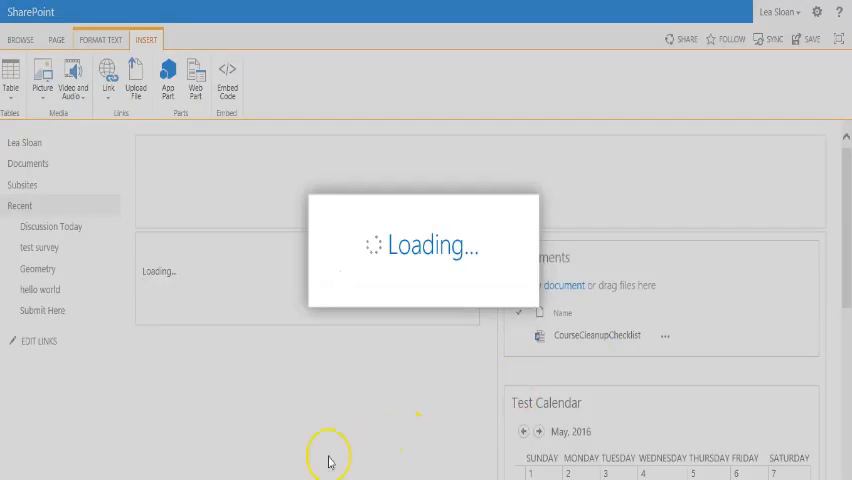